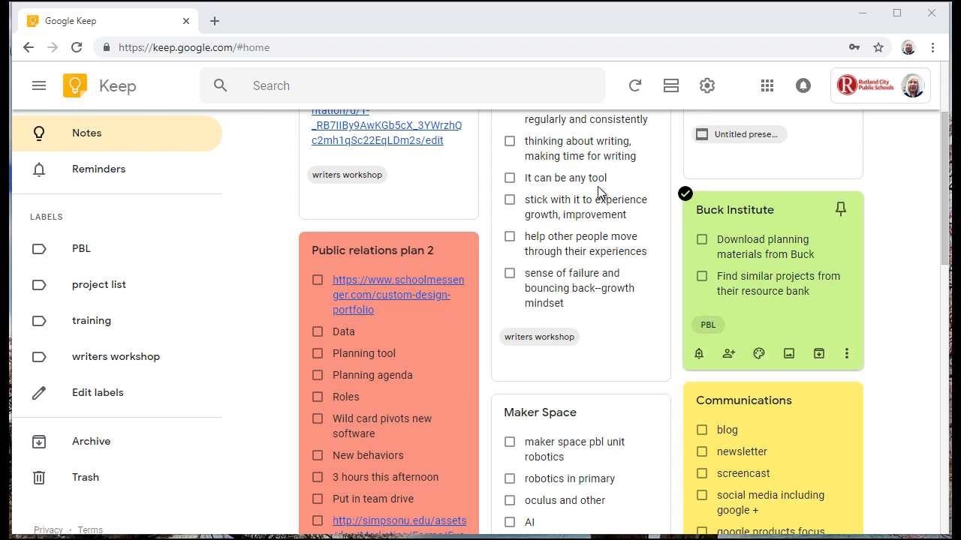
# - Start a new checklist note from the Take a note bar
pyautogui.scroll(3)
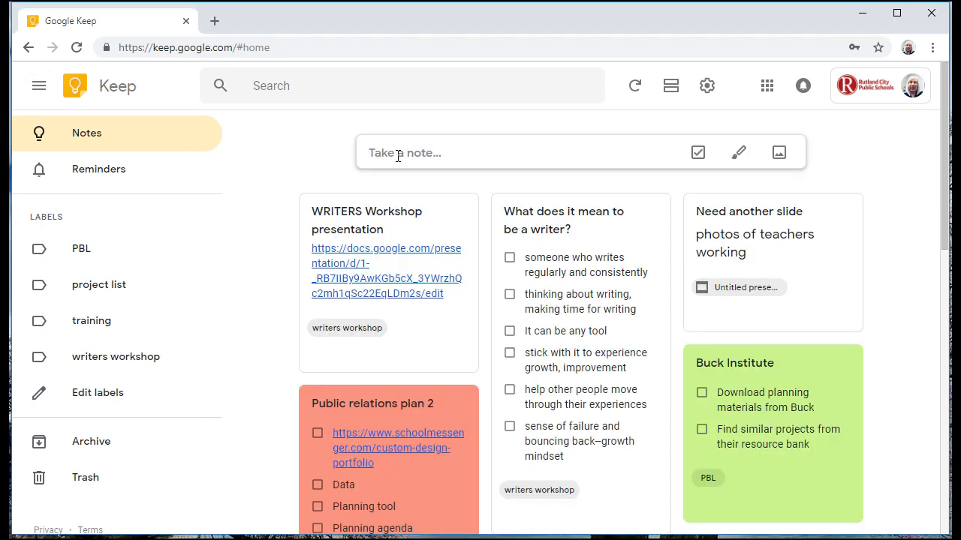
pyautogui.moveTo(698, 154)
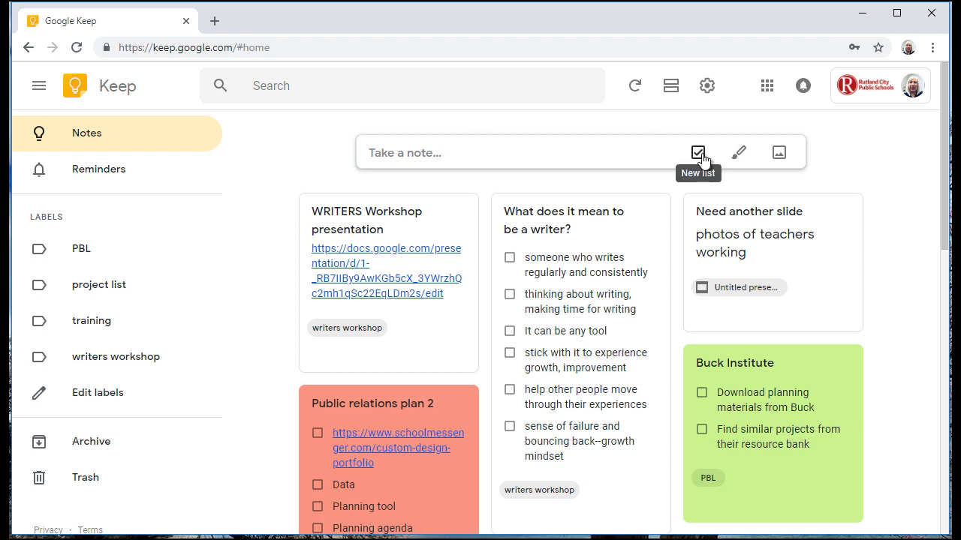
pyautogui.moveTo(739, 153)
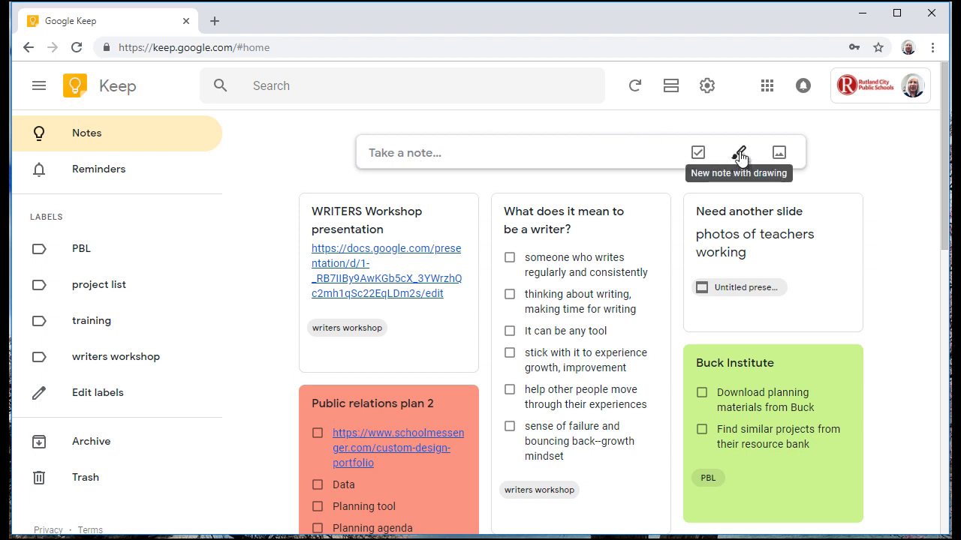
pyautogui.moveTo(779, 153)
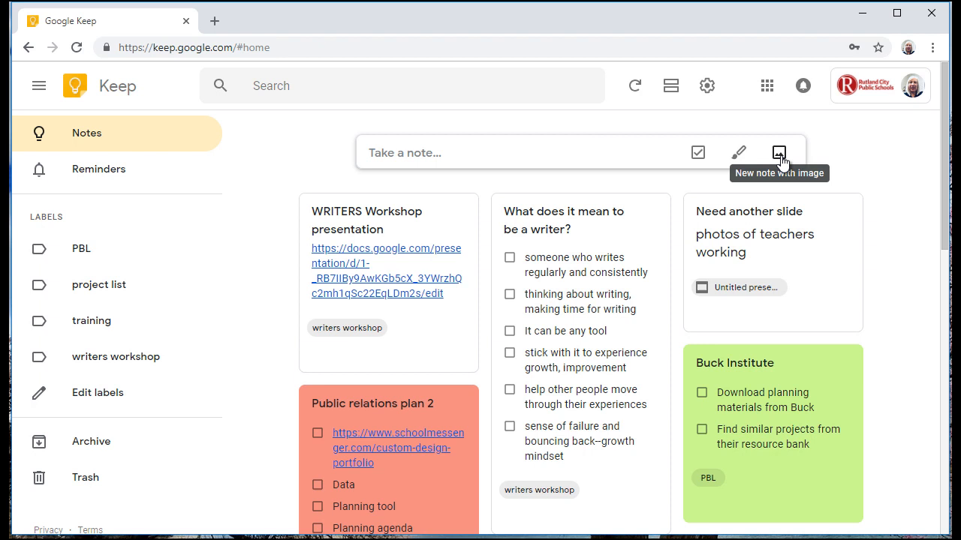
pyautogui.click(777, 153)
pyautogui.write('S')
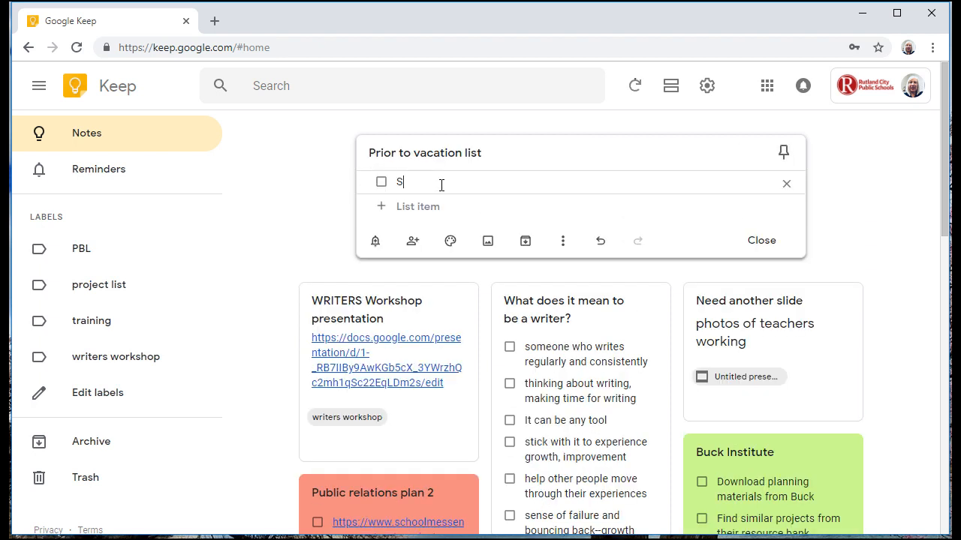
# - List Schoolmessenger families, Update website, Infinite Campus work and Visit classrooms daily under 'Prior to vacation list'
pyautogui.write('choolmess')
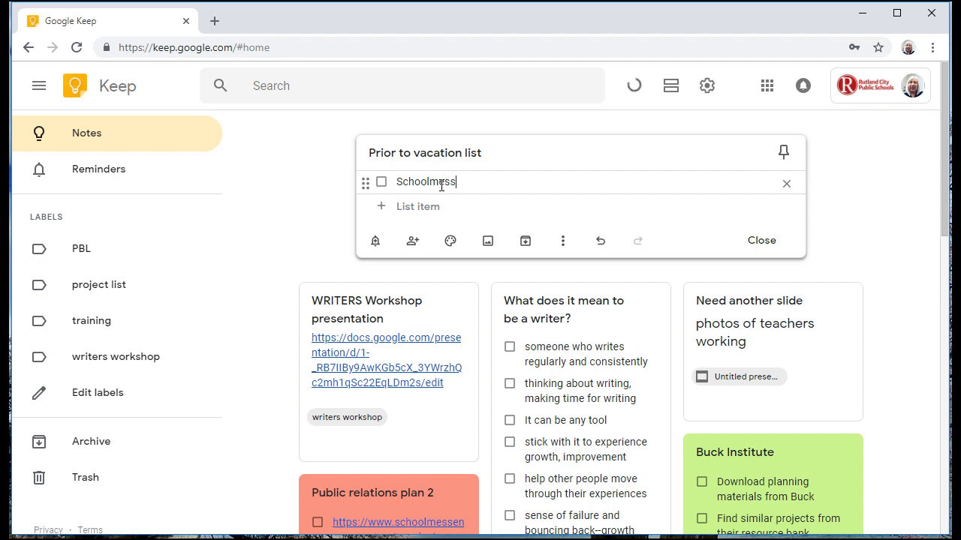
pyautogui.write('enger families')
pyautogui.click(579, 206)
pyautogui.write('Update ')
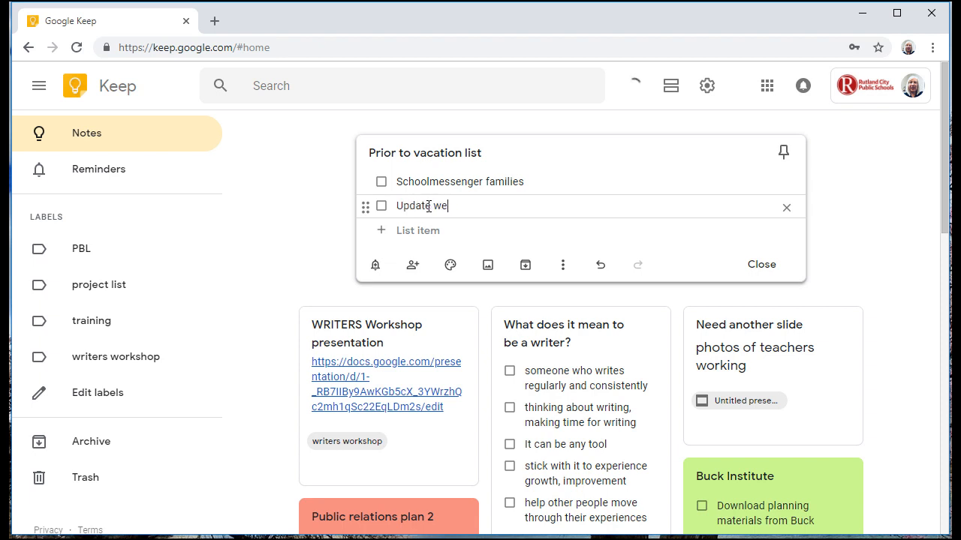
pyautogui.write('website')
pyautogui.write('Infinite Campus')
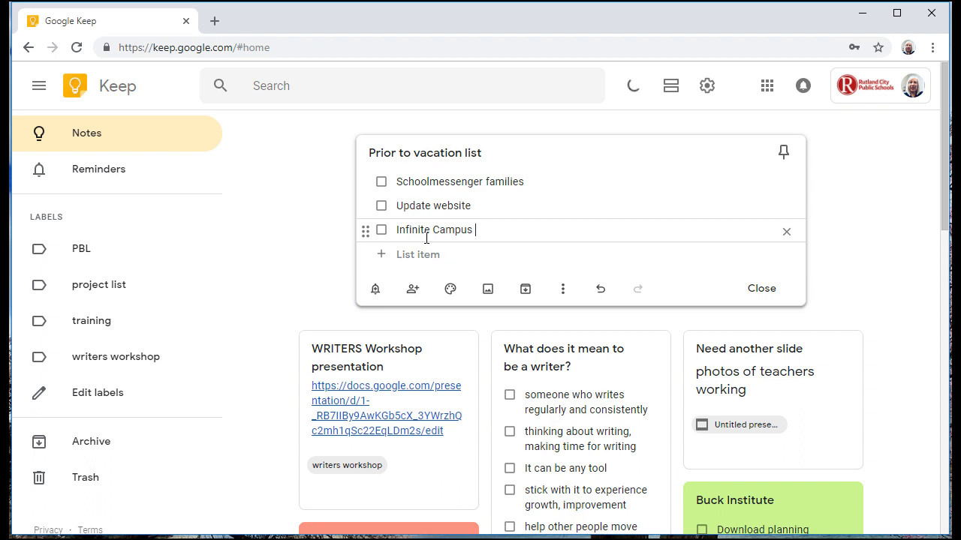
pyautogui.write('work')
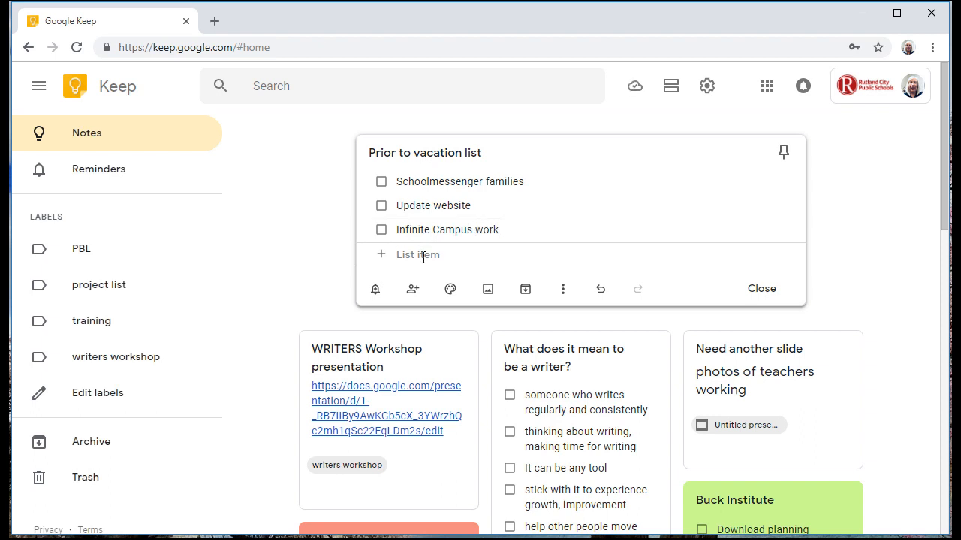
pyautogui.write('Visit plassrooms daily')
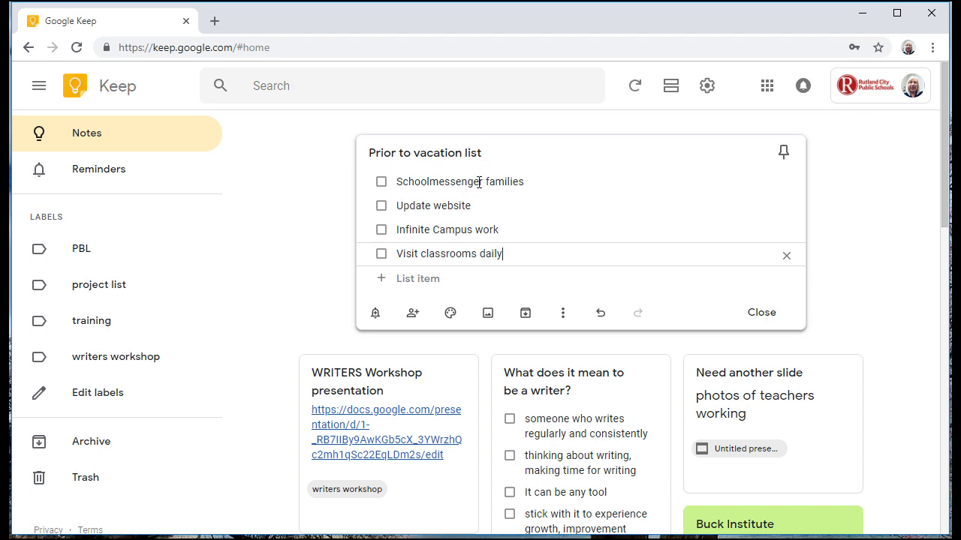
pyautogui.moveTo(376, 314)
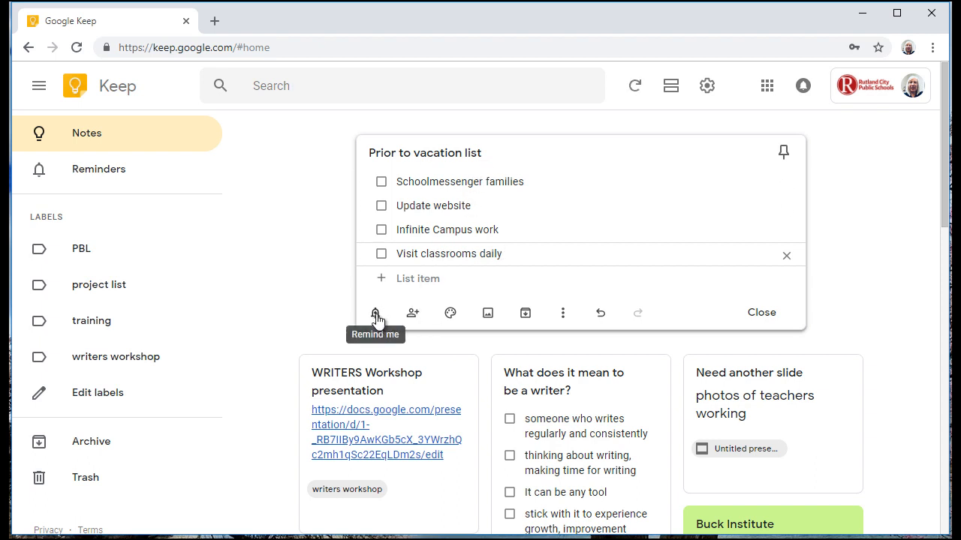
# - Colour the vacation checklist note teal
pyautogui.click(450, 314)
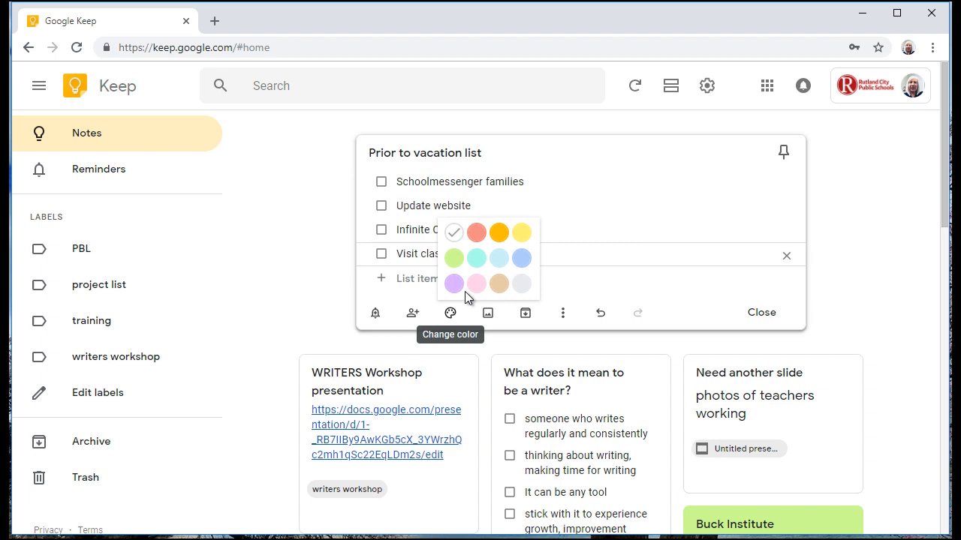
pyautogui.click(476, 259)
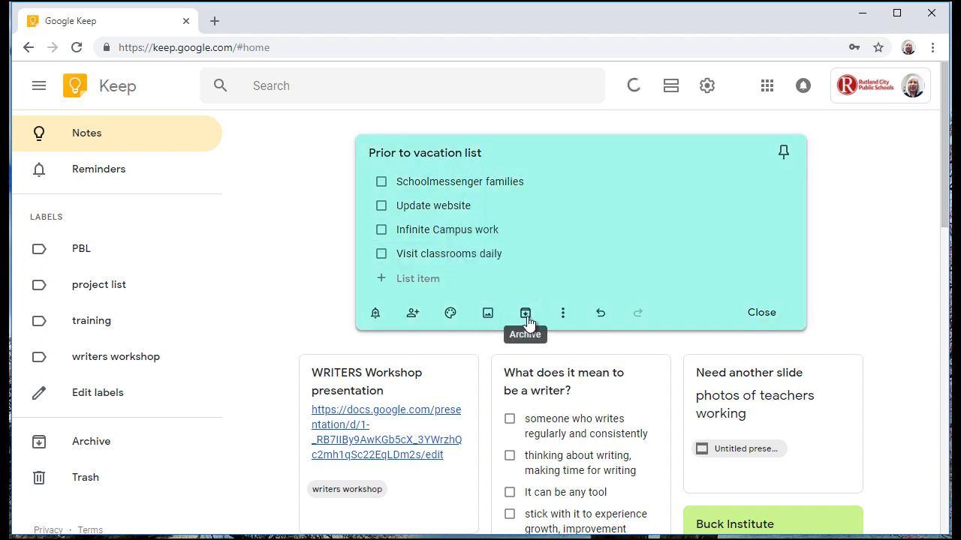
pyautogui.click(562, 314)
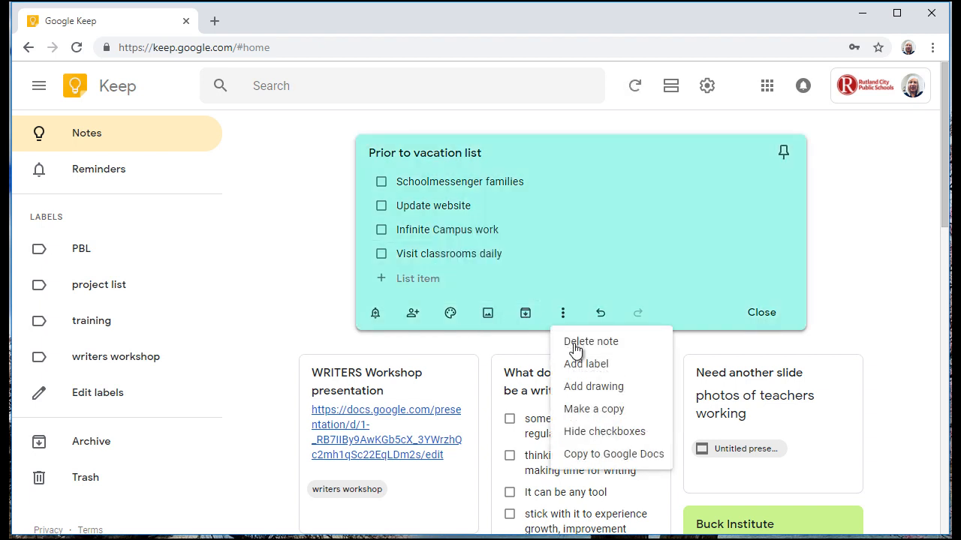
# - Tag the note with the project list label and save it to the board
pyautogui.click(586, 365)
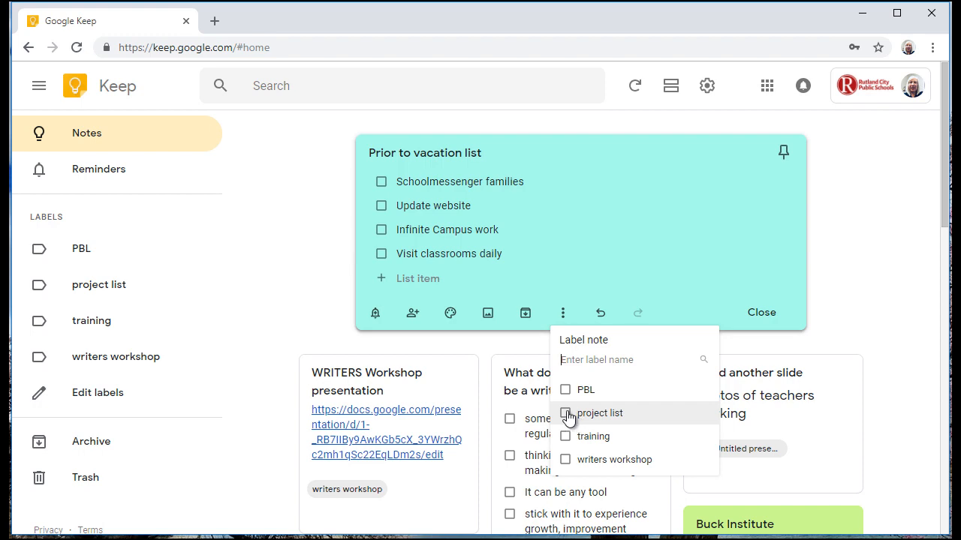
pyautogui.click(566, 412)
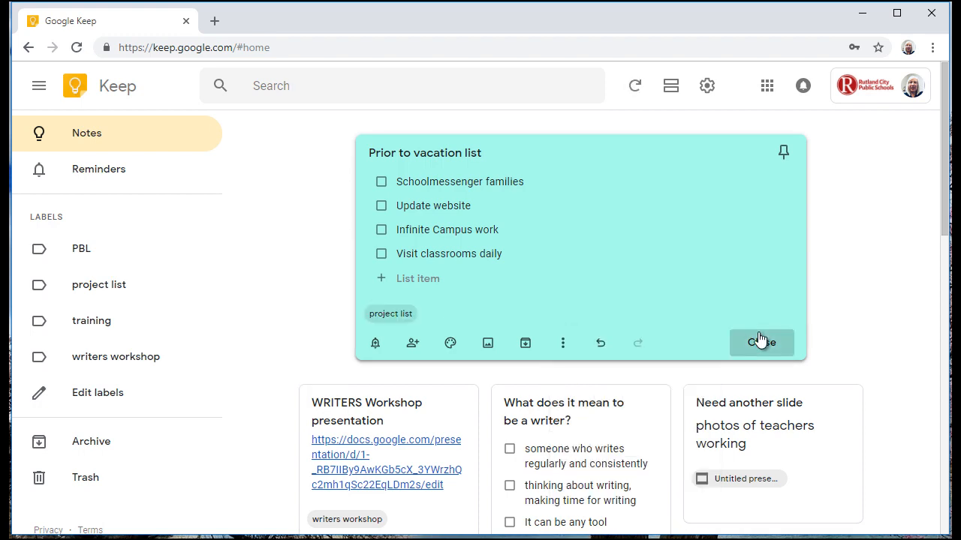
pyautogui.click(763, 342)
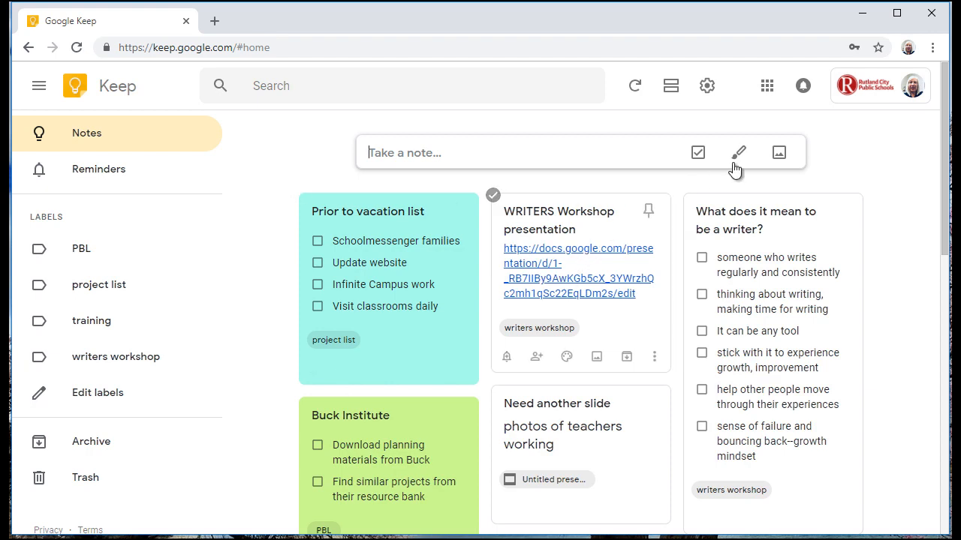
# - Create an image note using the Bee-Bot robots picture
pyautogui.click(777, 154)
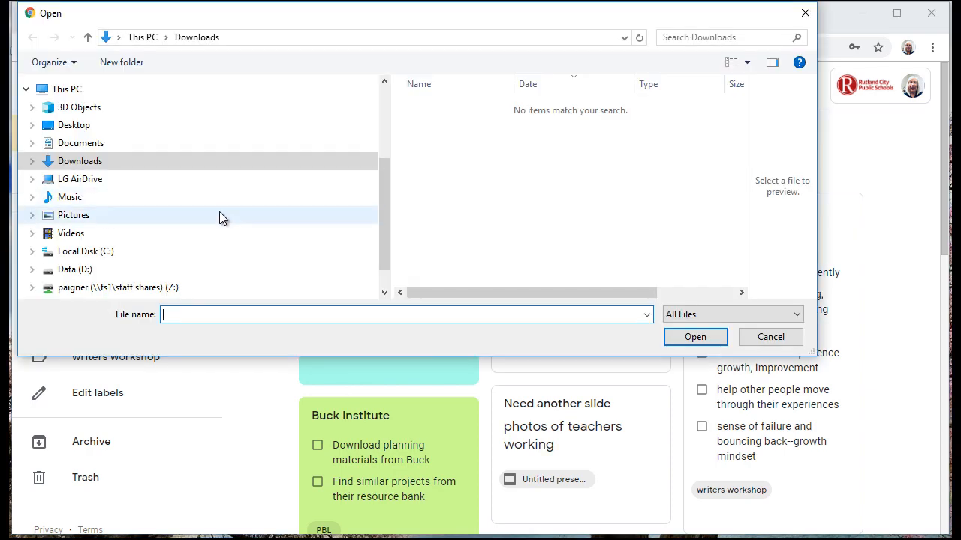
pyautogui.click(770, 336)
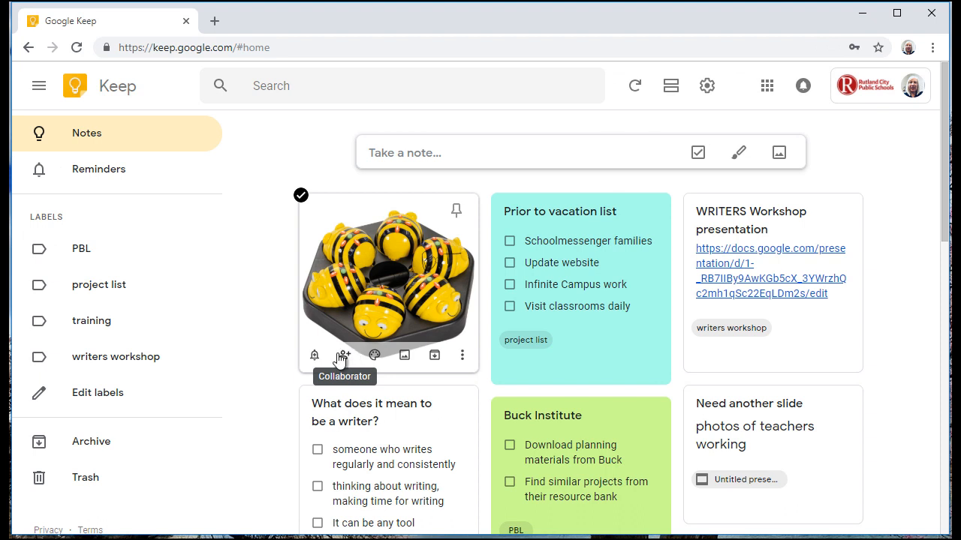
pyautogui.moveTo(482, 362)
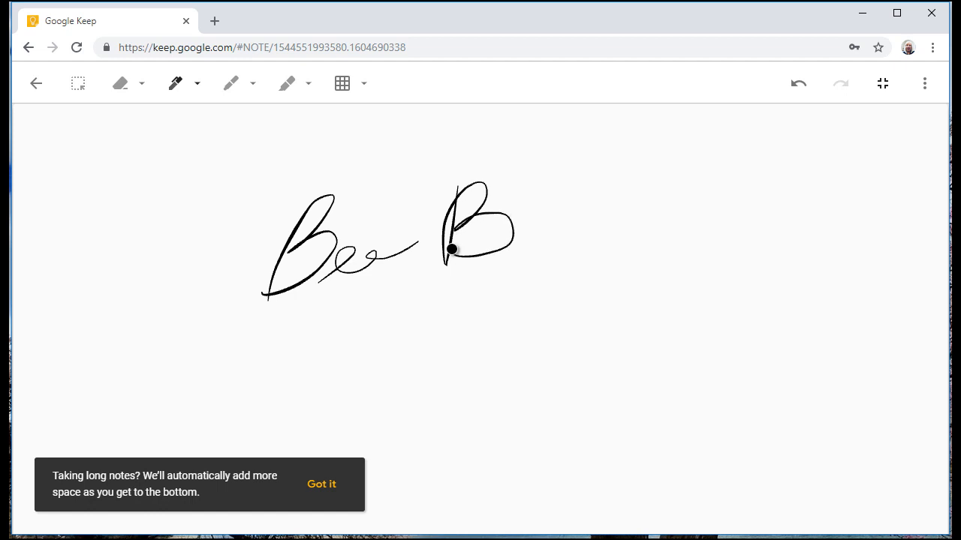
# - Handwrite 'Bee Bot' in a drawing note, save it, and move to a new browser tab
pyautogui.moveTo(450, 248); pyautogui.dragTo(567, 238)
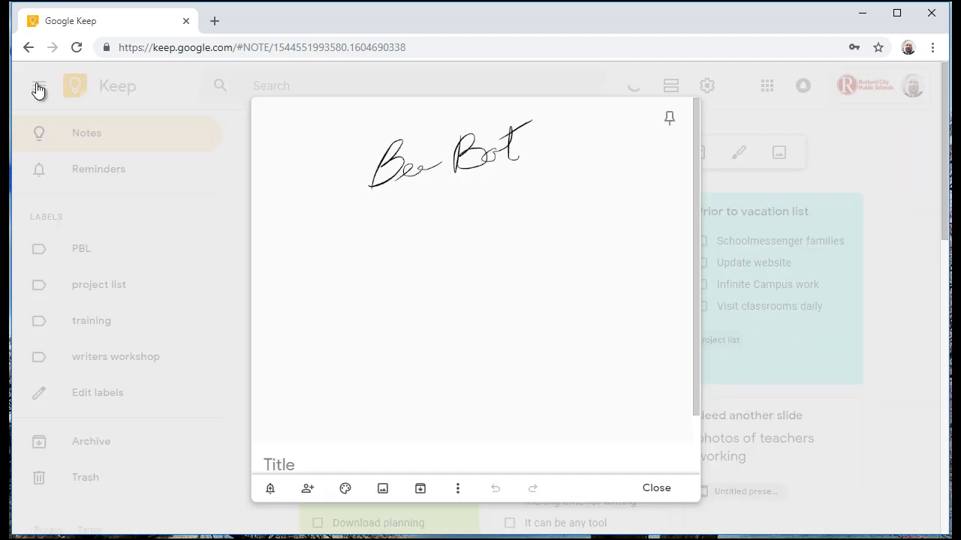
pyautogui.click(656, 488)
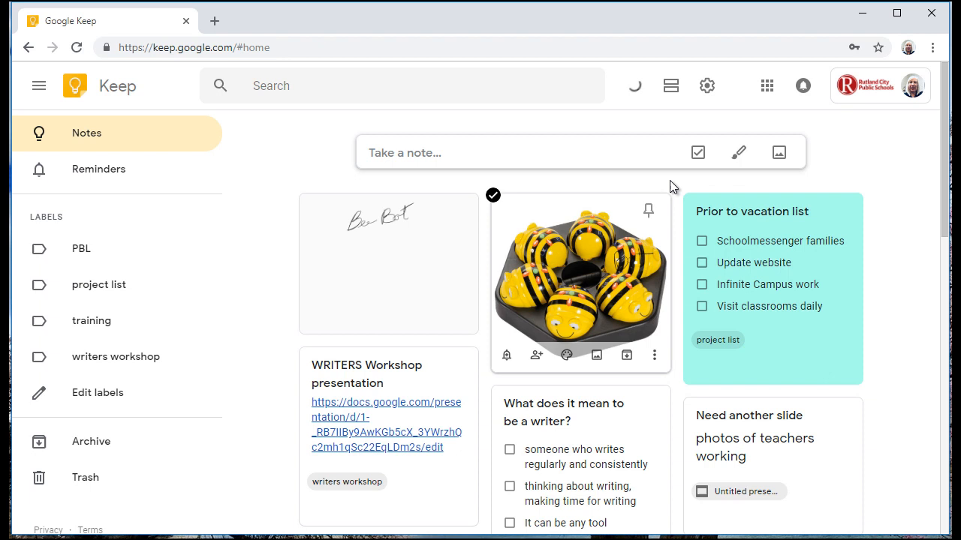
pyautogui.click(216, 21)
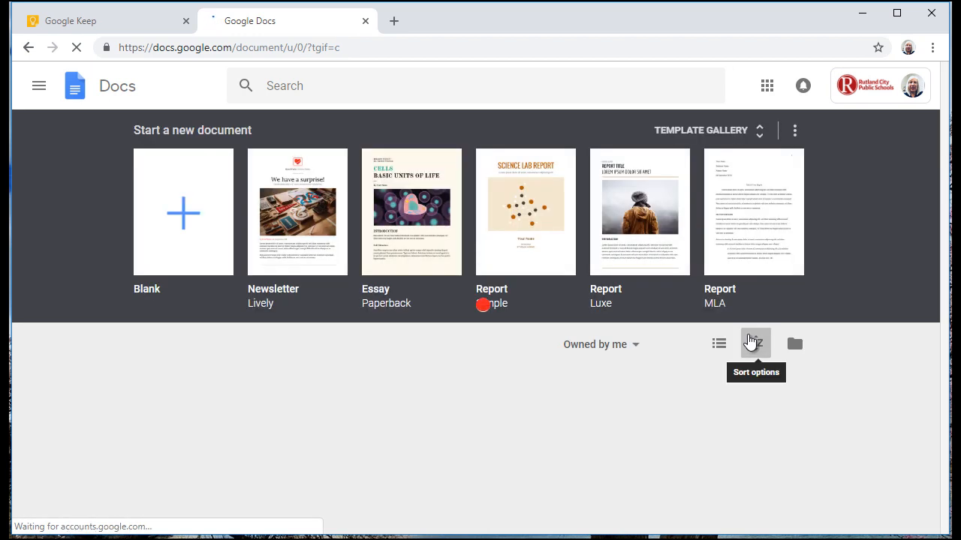
# - Create a blank Google Docs document with the Keep notes panel alongside
pyautogui.click(183, 212)
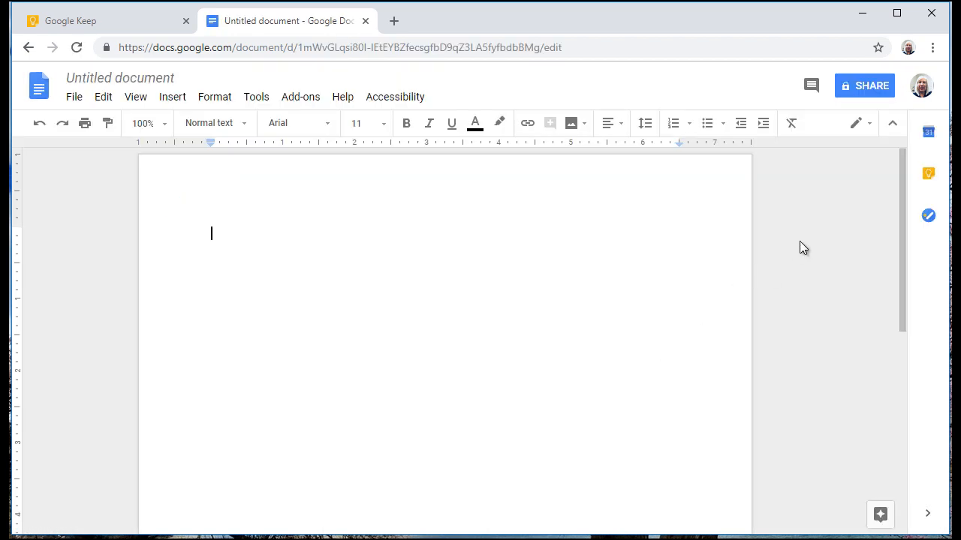
pyautogui.click(927, 174)
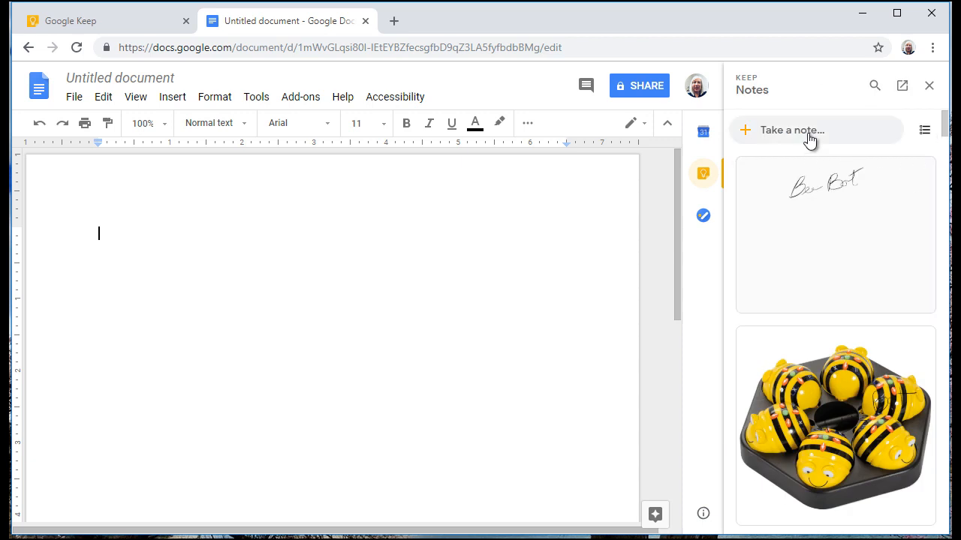
pyautogui.moveTo(644, 307)
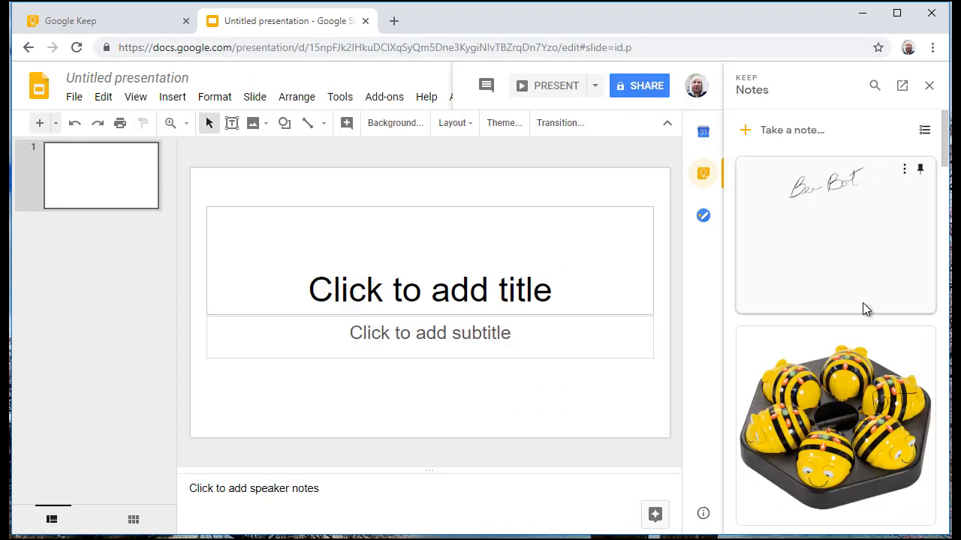
# - Scroll through the Keep side panel notes beside the blank Slides presentation
pyautogui.scroll(-3)
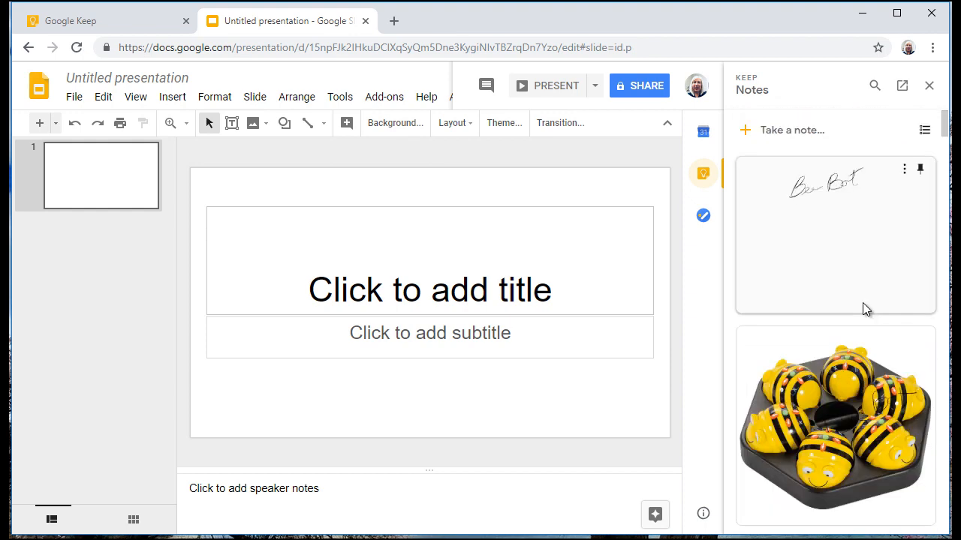
pyautogui.scroll(-3)
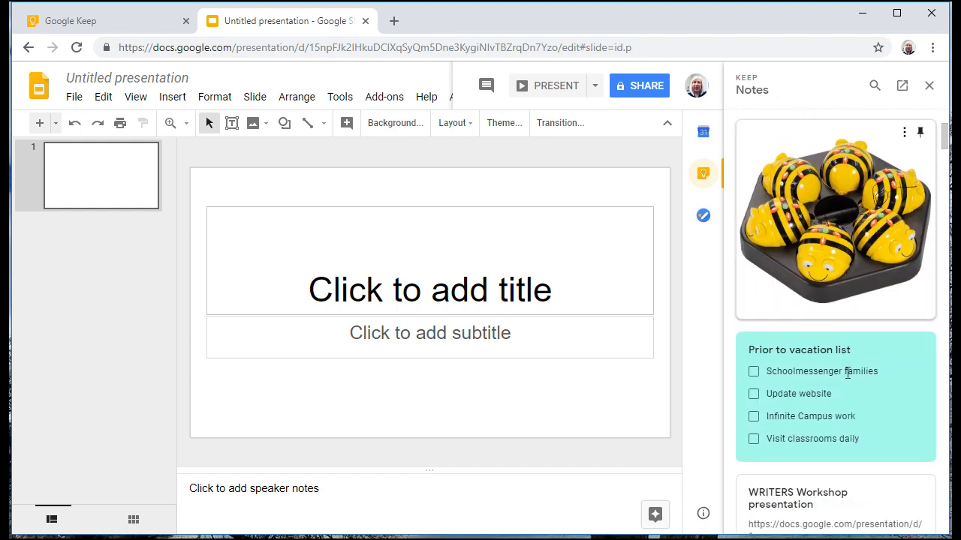
pyautogui.scroll(-3)
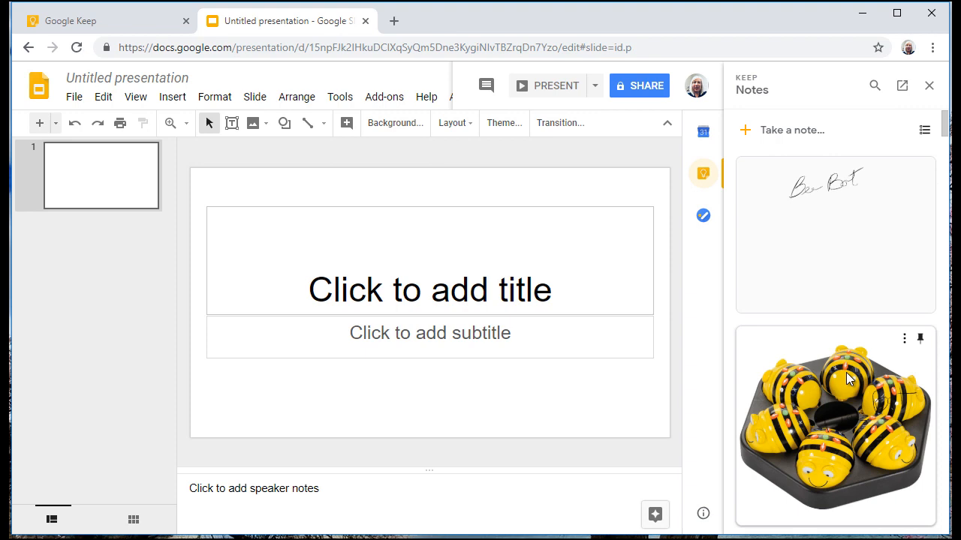
pyautogui.moveTo(622, 204)
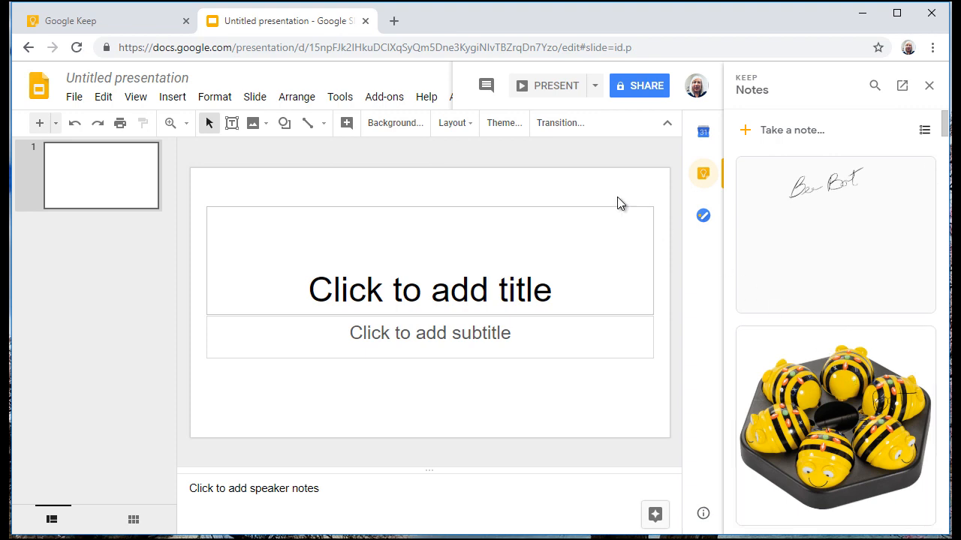